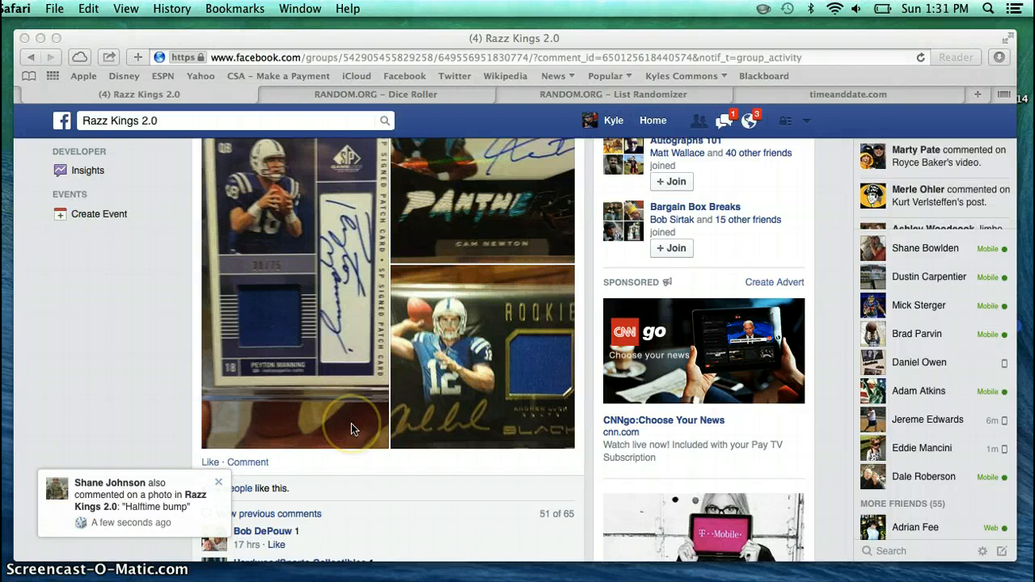
Post a 'live' comment under the Razz Kings 2.0 group photo post
{"action": "scroll", "scroll_direction": "up", "scroll_amount": 3}
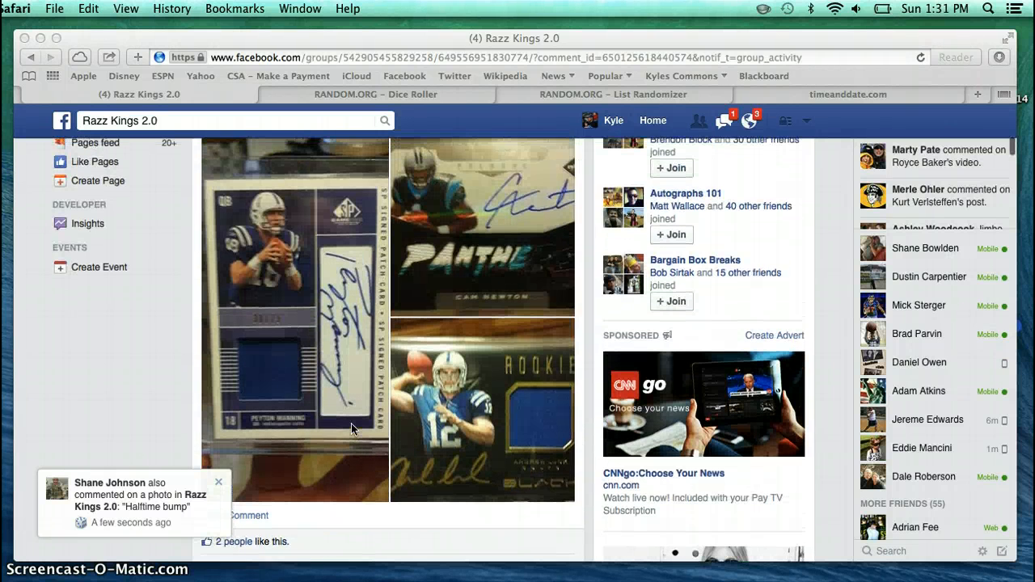
{"action": "scroll", "scroll_direction": "down", "scroll_amount": 3}
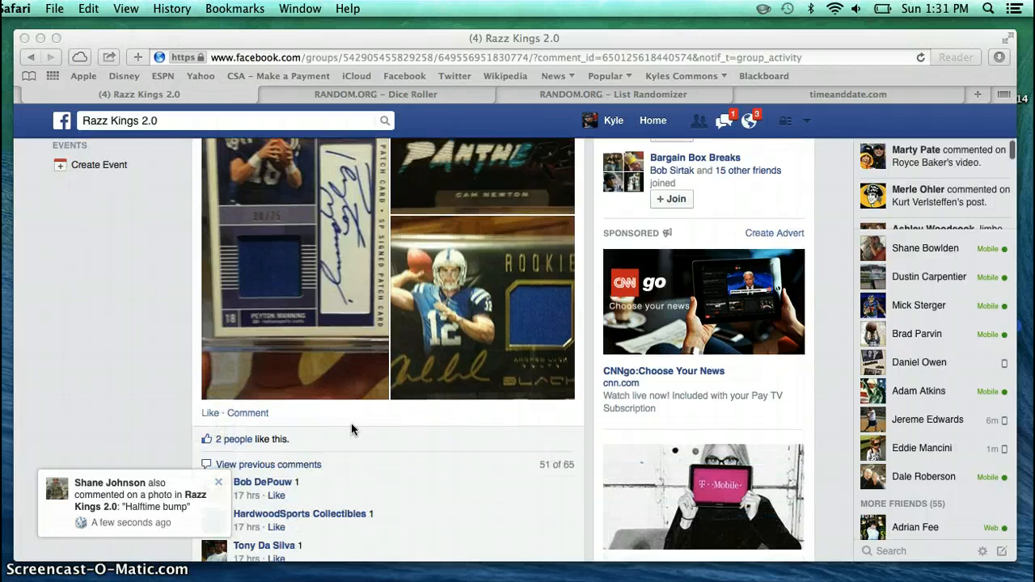
{"action": "scroll", "scroll_direction": "down", "scroll_amount": 3}
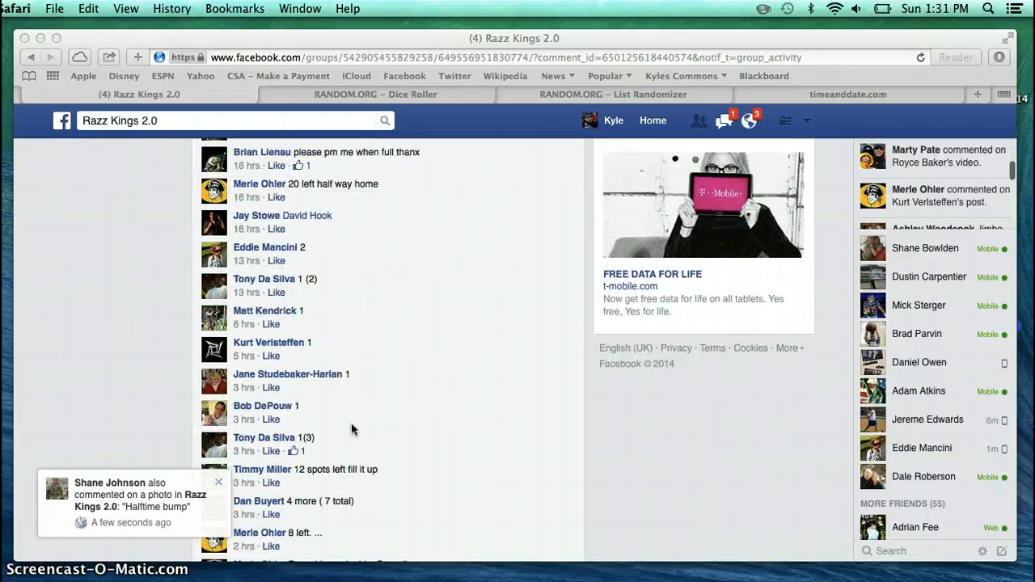
{"action": "scroll", "scroll_direction": "down", "scroll_amount": 3}
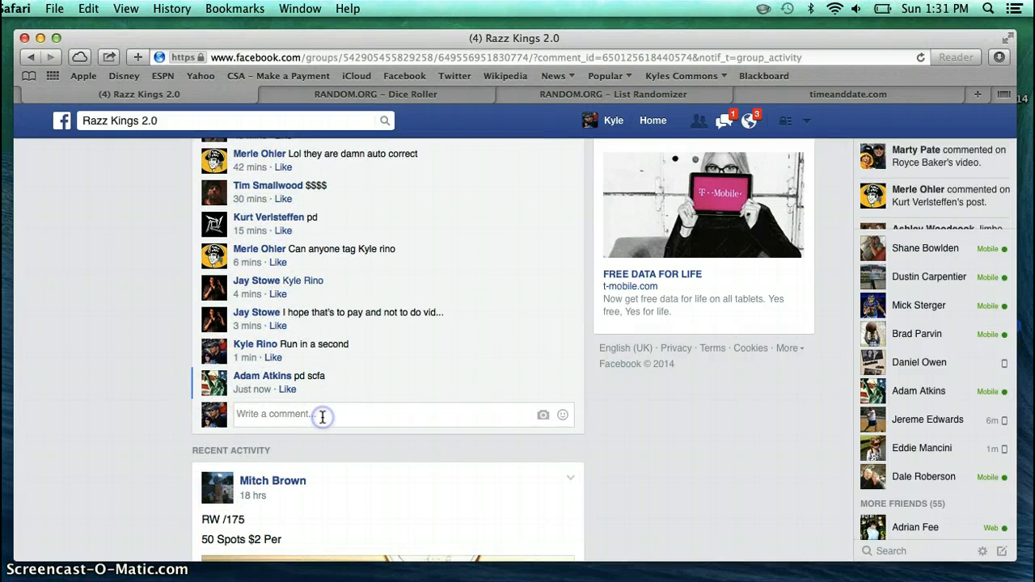
{"action": "type", "text": "live"}
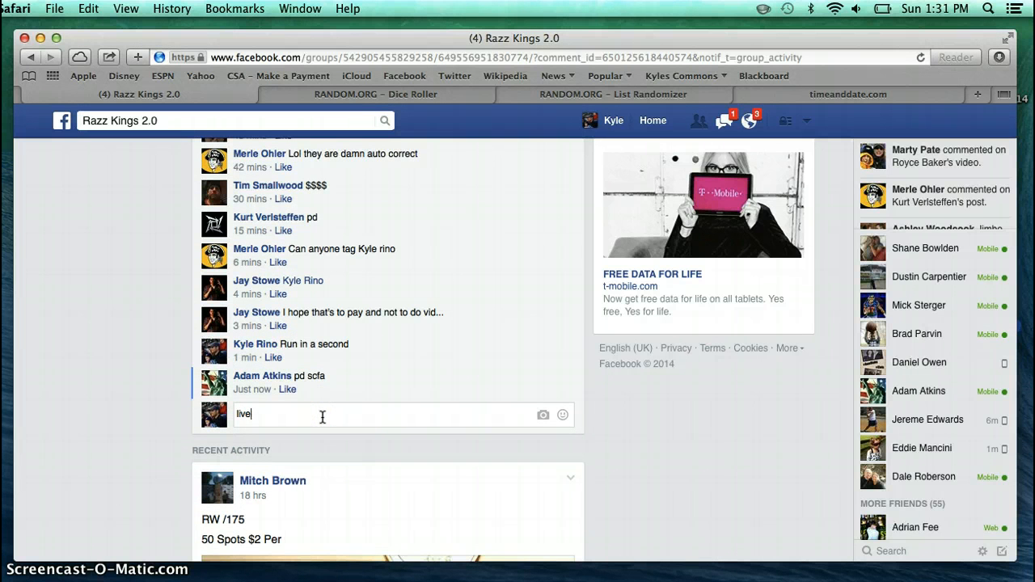
{"action": "key", "text": "Return"}
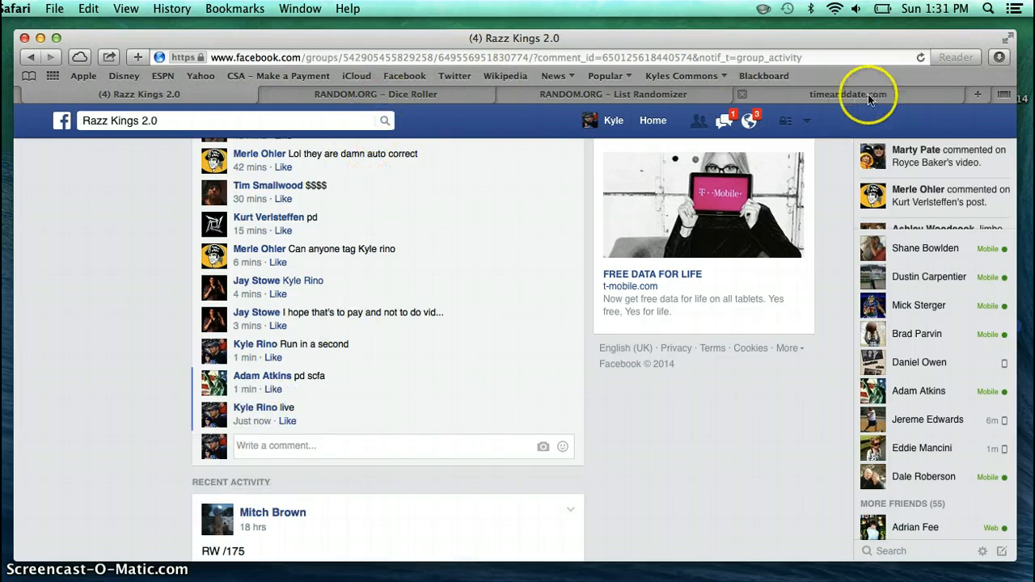
Check the current time, then roll two dice on RANDOM.ORG, getting a 1 and a 6
{"action": "left_click", "coordinate": [847, 94]}
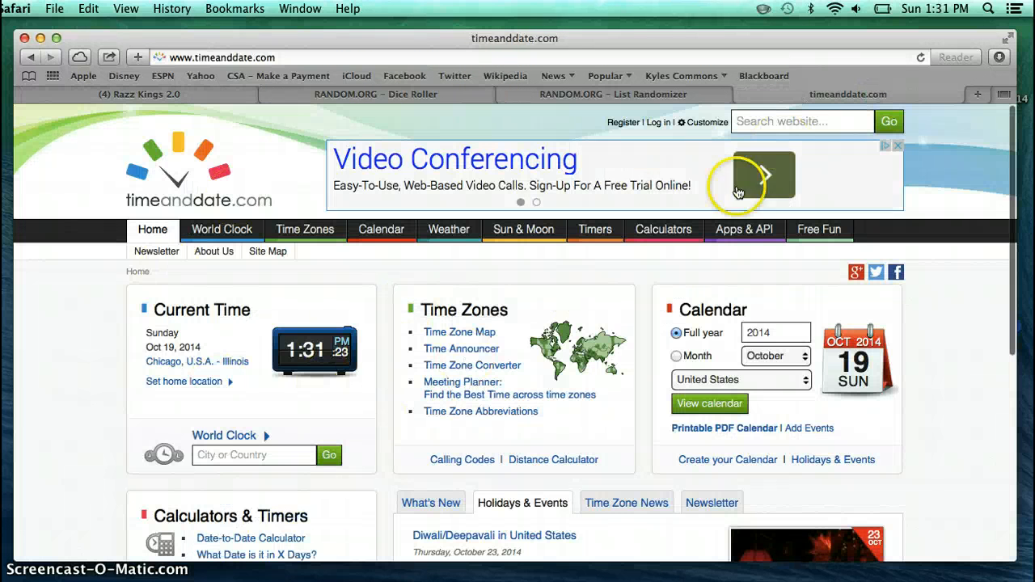
{"action": "left_click", "coordinate": [375, 94]}
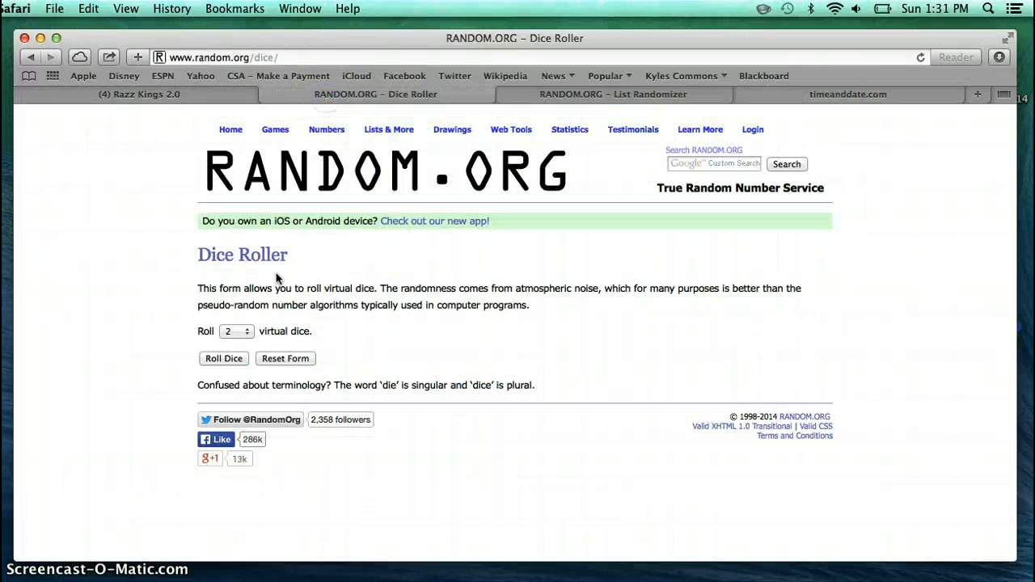
{"action": "left_click", "coordinate": [223, 358]}
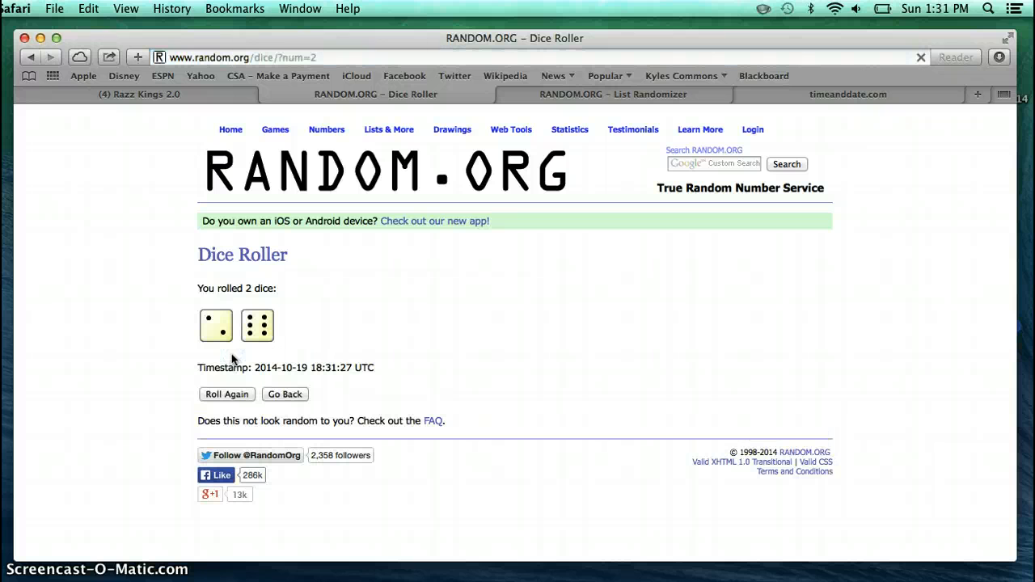
{"action": "mouse_move", "coordinate": [522, 63]}
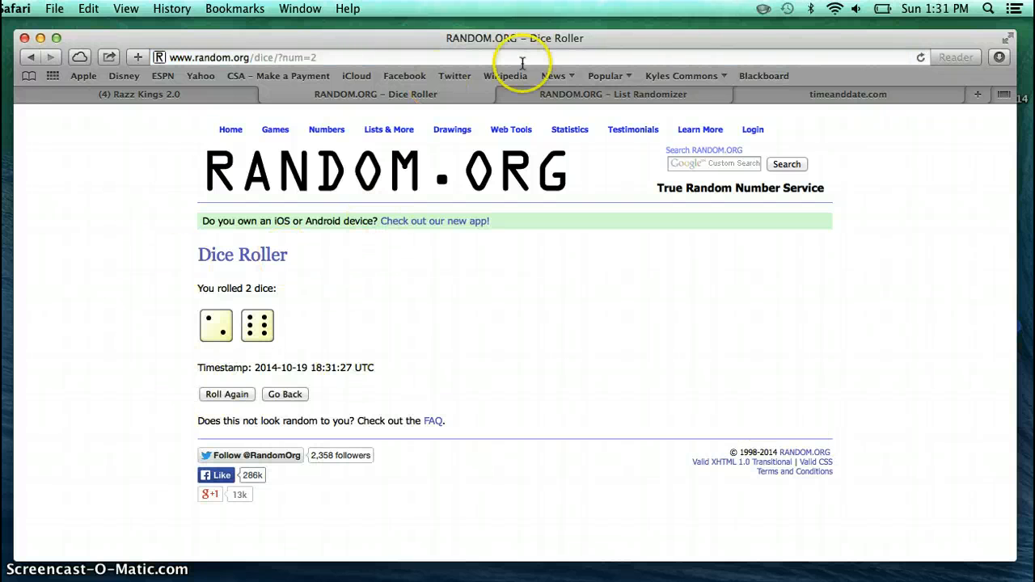
{"action": "mouse_move", "coordinate": [577, 94]}
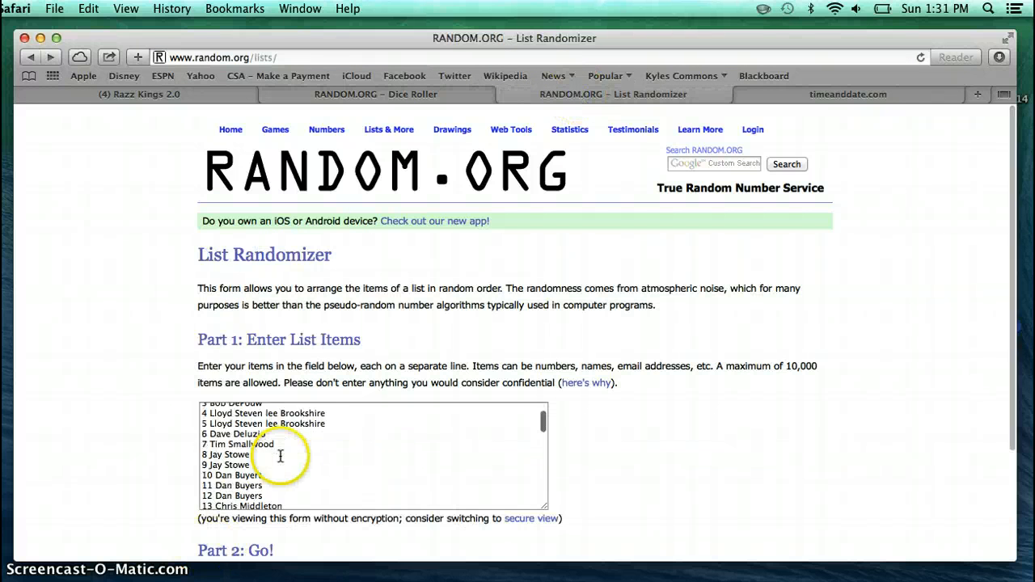
Reshuffle the 40-name list three times with Again!, reviewing each new order and timestamp
{"action": "scroll", "scroll_direction": "down", "scroll_amount": 3}
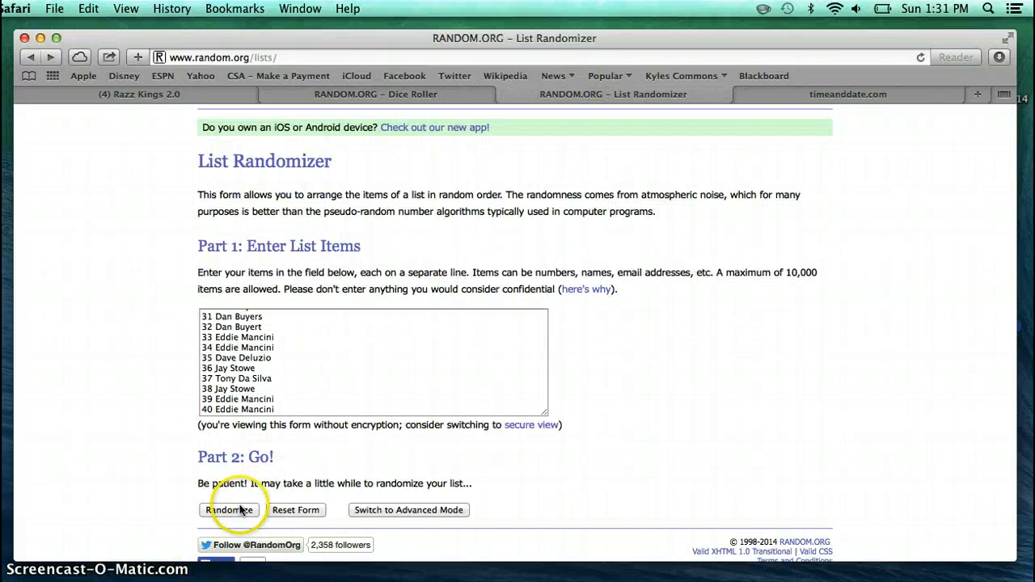
{"action": "mouse_move", "coordinate": [399, 144]}
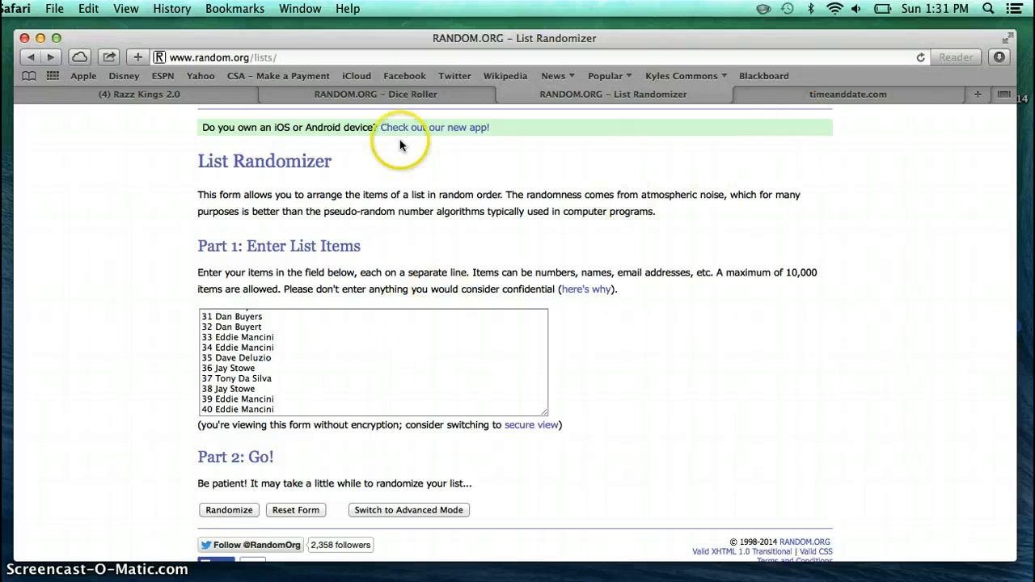
{"action": "mouse_move", "coordinate": [134, 103]}
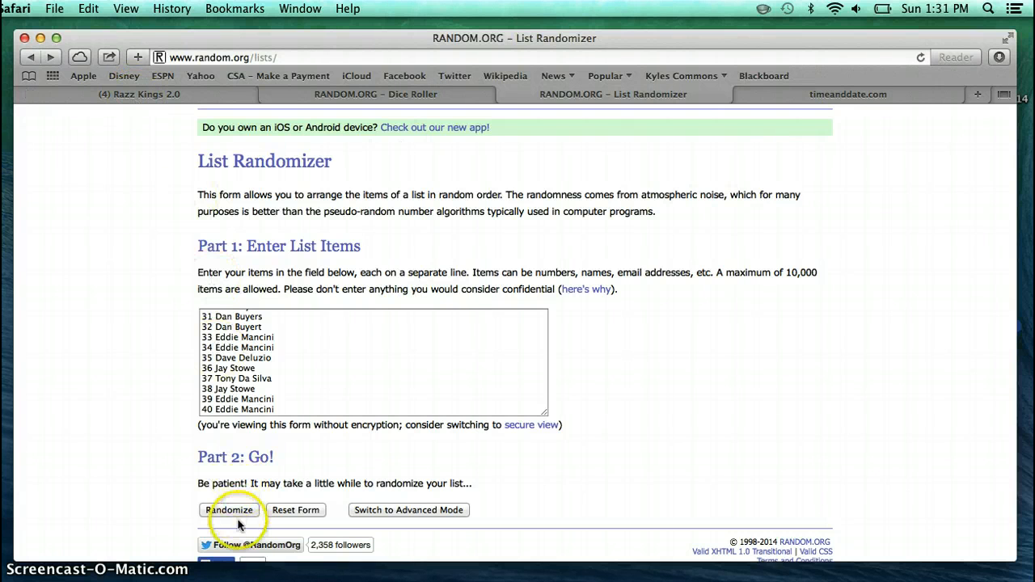
{"action": "left_click", "coordinate": [229, 509]}
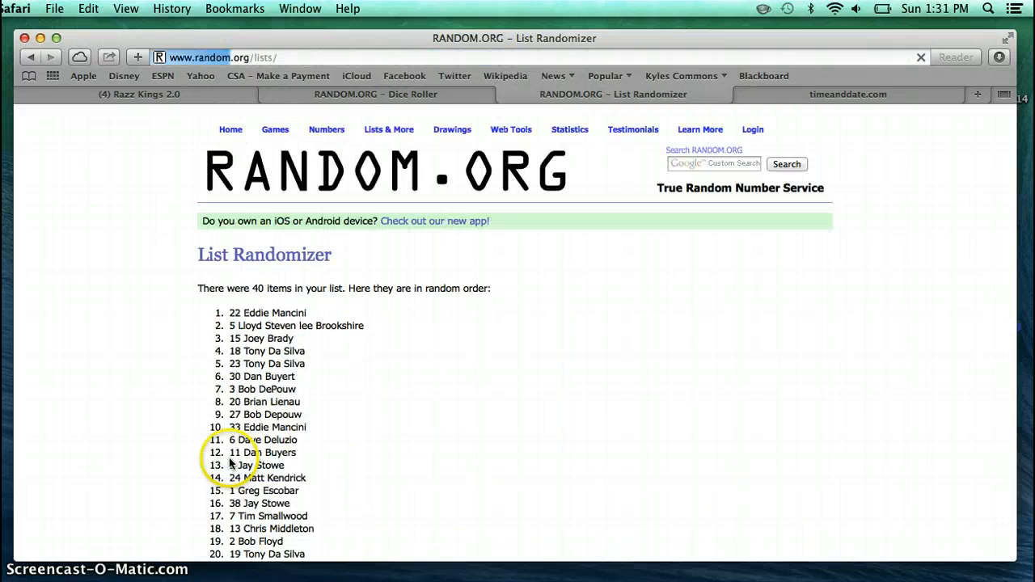
{"action": "scroll", "scroll_direction": "down", "scroll_amount": 3}
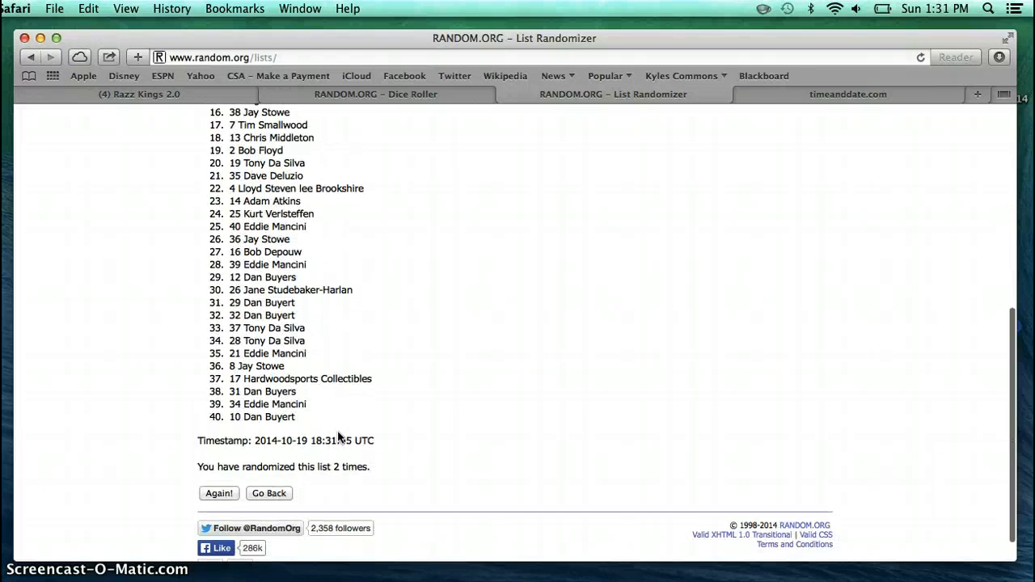
{"action": "left_click", "coordinate": [219, 493]}
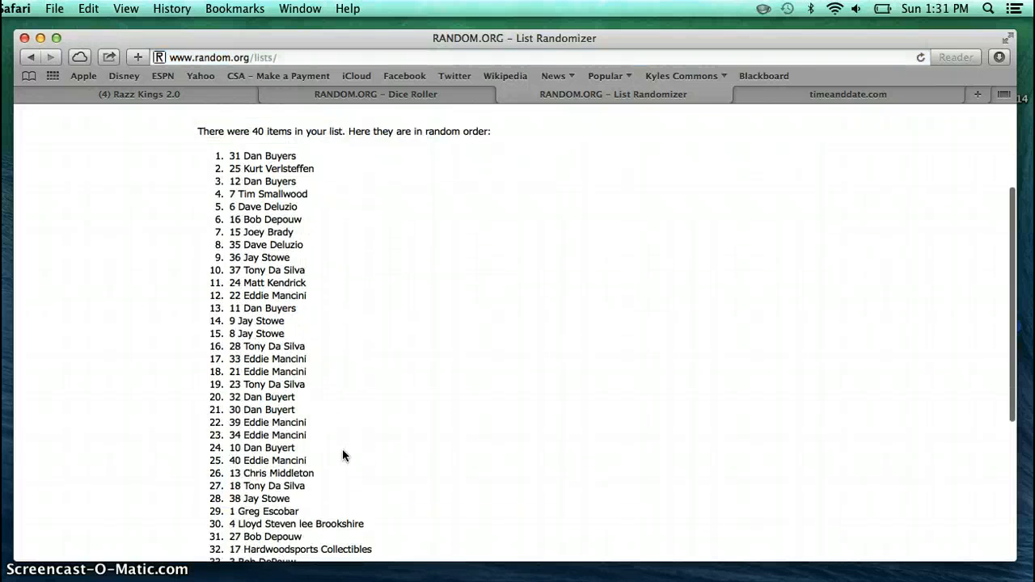
{"action": "scroll", "scroll_direction": "down", "scroll_amount": 3}
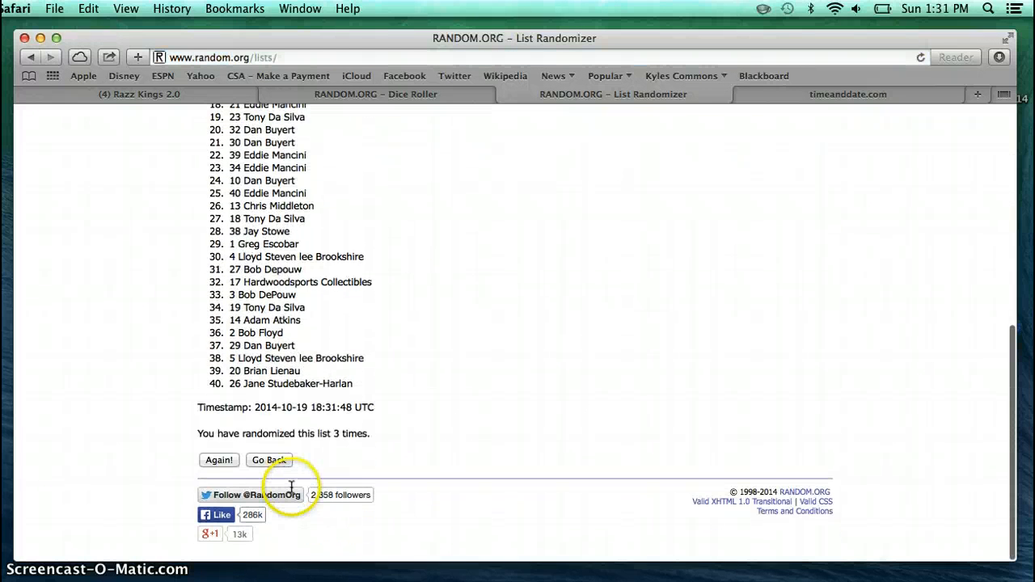
{"action": "left_click", "coordinate": [218, 459]}
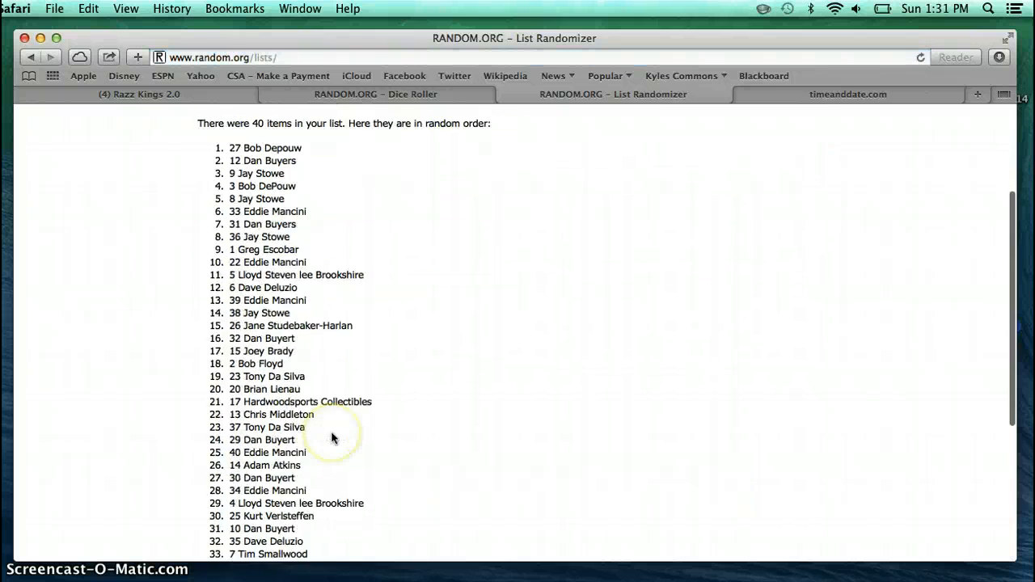
Reshuffle the list twice more, then check the current time on timeanddate.com
{"action": "scroll", "scroll_direction": "down", "scroll_amount": 3}
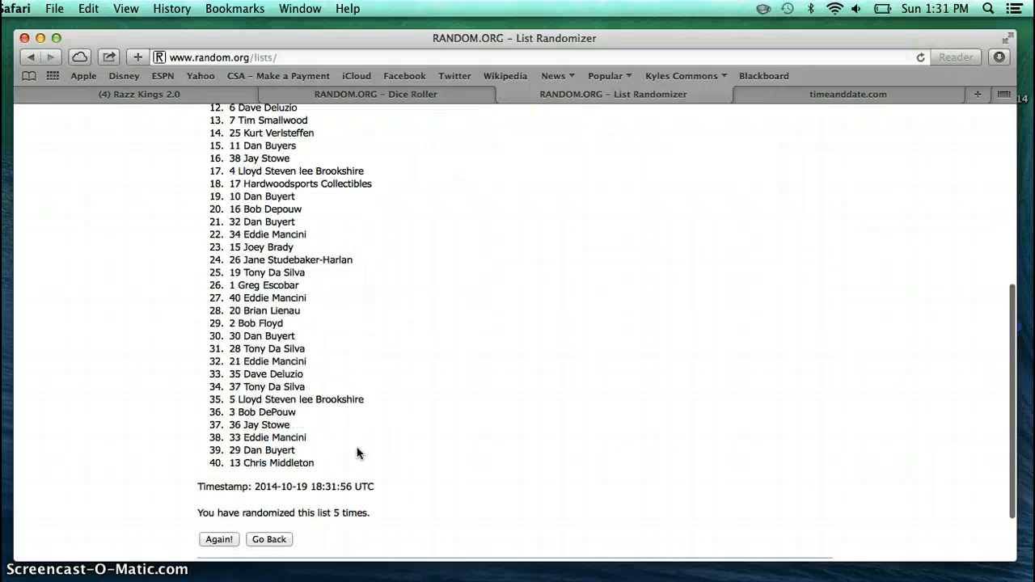
{"action": "left_click", "coordinate": [219, 539]}
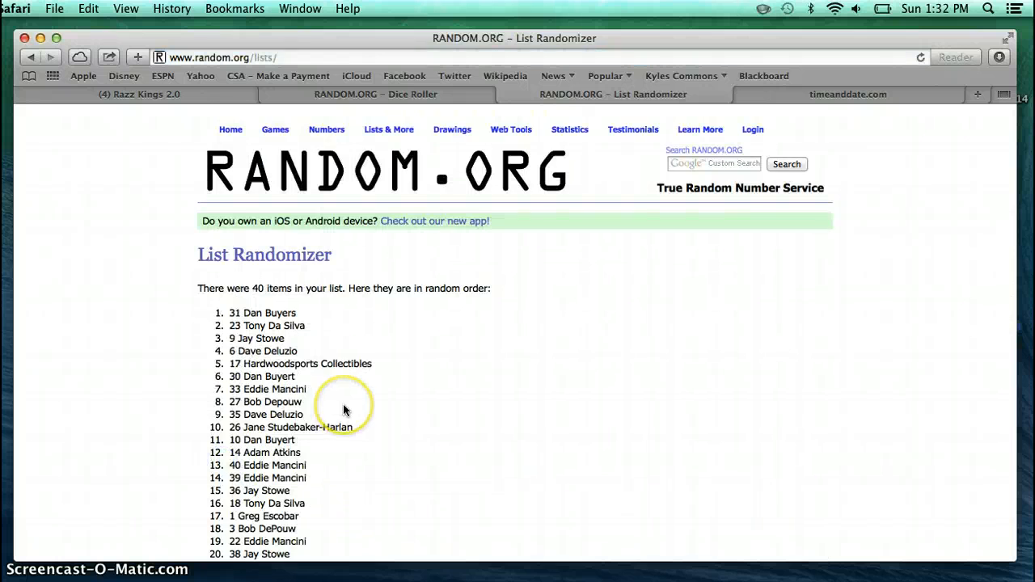
{"action": "scroll", "scroll_direction": "down", "scroll_amount": 3}
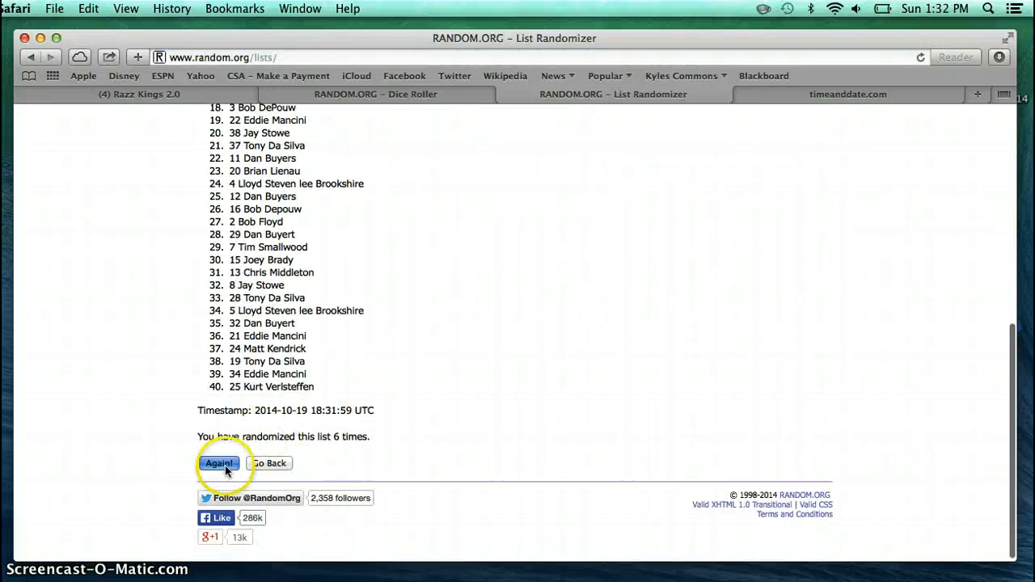
{"action": "left_click", "coordinate": [219, 463]}
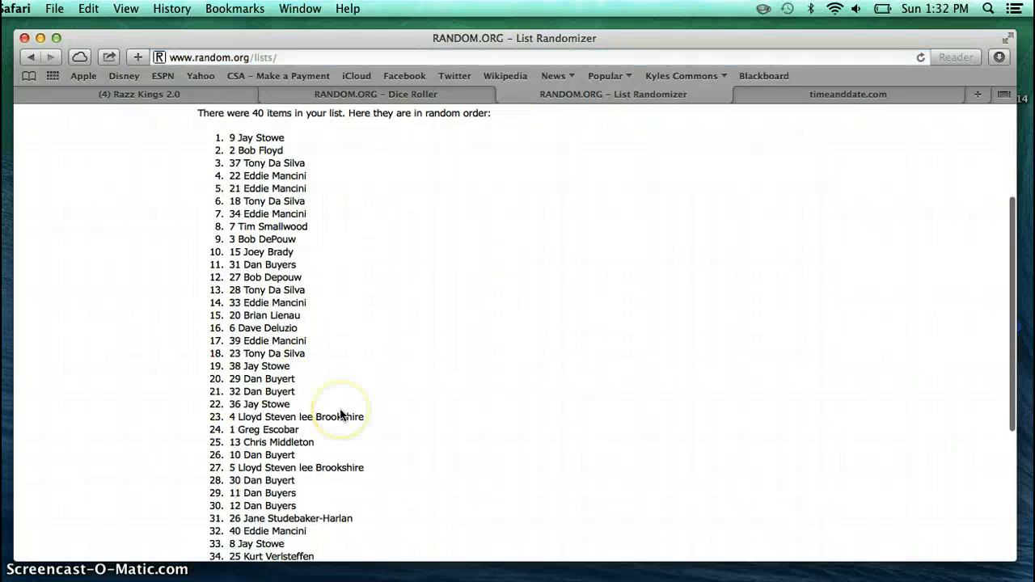
{"action": "scroll", "scroll_direction": "down", "scroll_amount": 3}
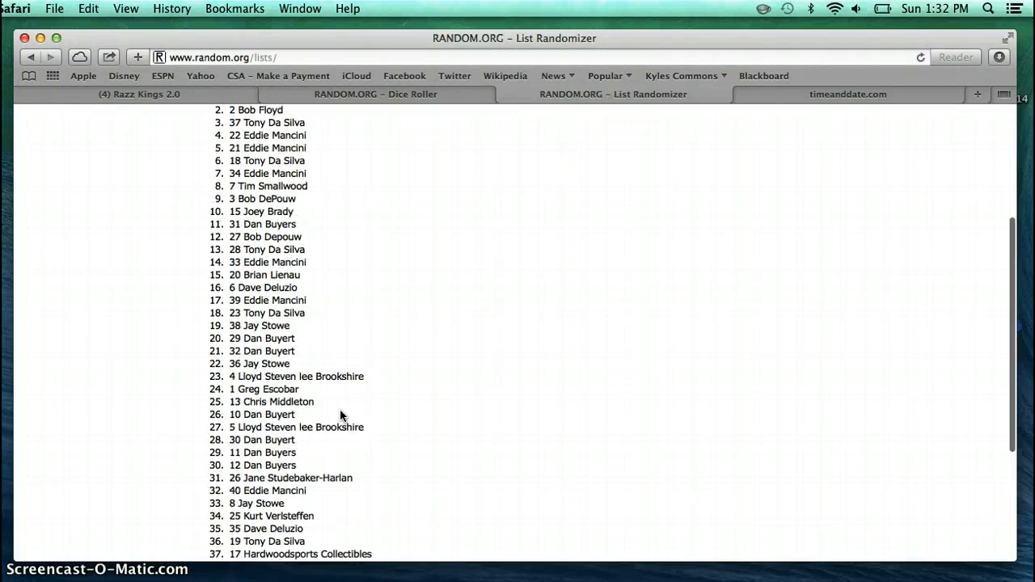
{"action": "left_click", "coordinate": [847, 93]}
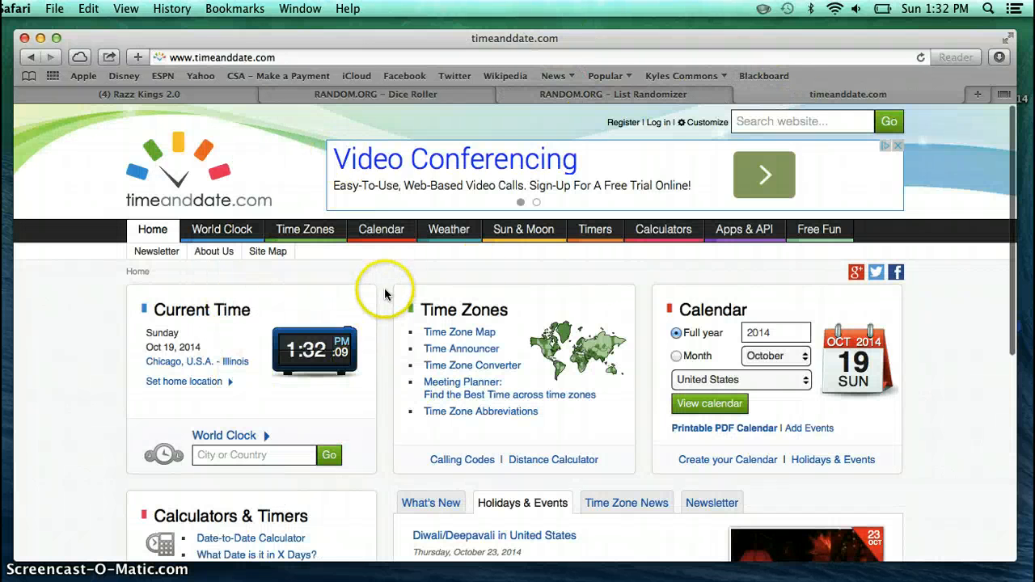
Review the dice roll, then randomize the 40-name list an eighth time
{"action": "left_click", "coordinate": [375, 94]}
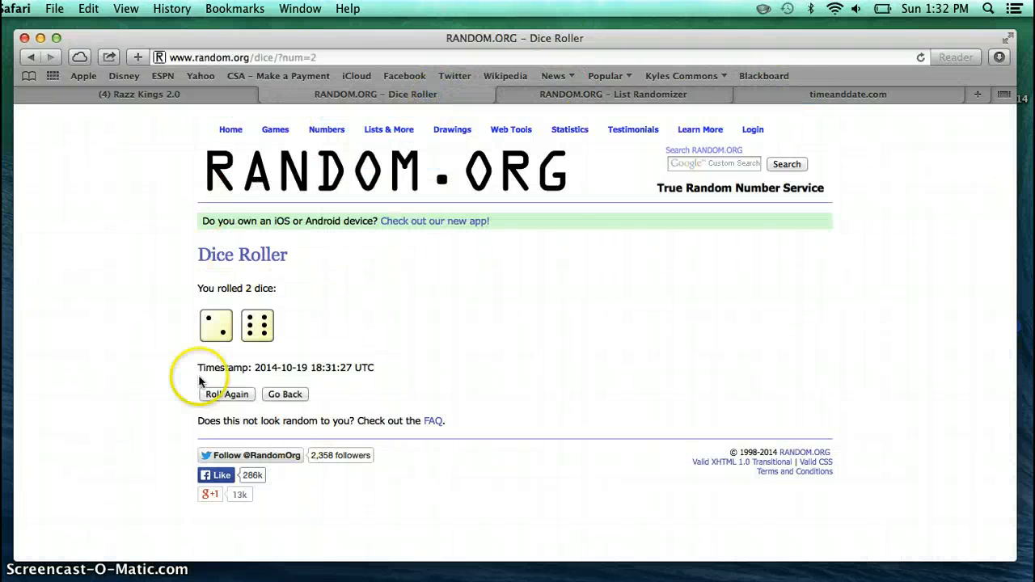
{"action": "left_click", "coordinate": [612, 94]}
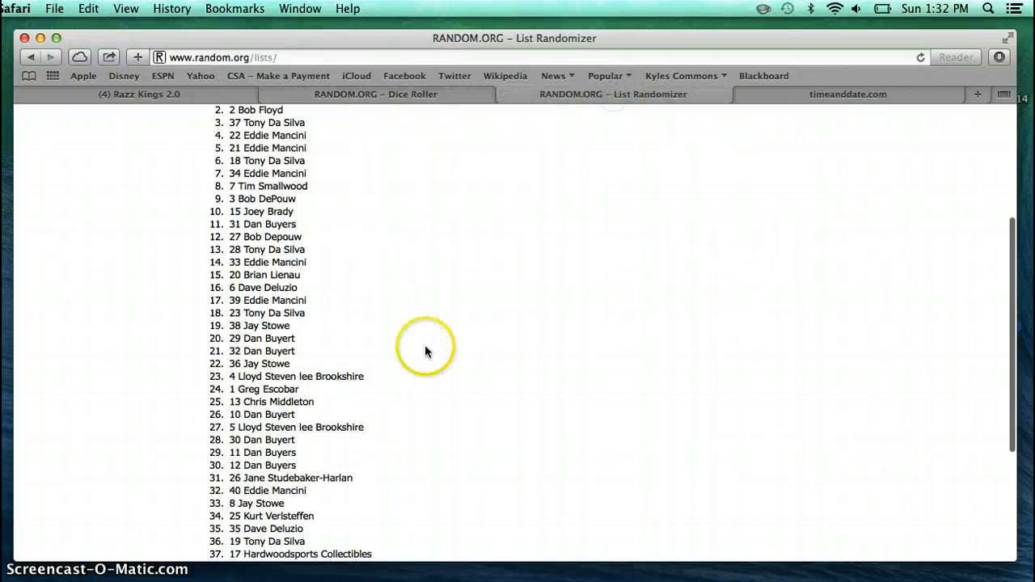
{"action": "scroll", "scroll_direction": "down", "scroll_amount": 3}
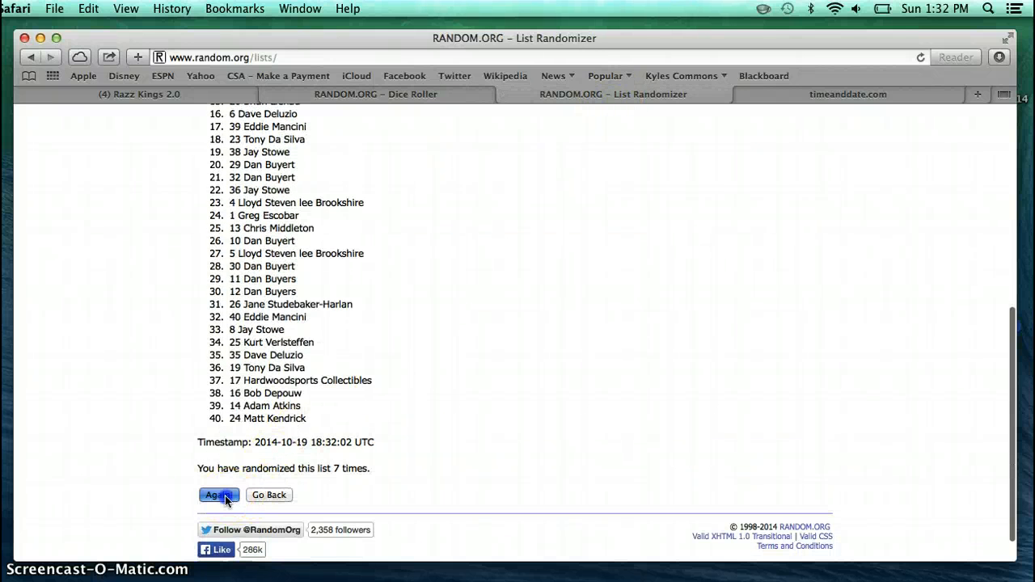
{"action": "left_click", "coordinate": [219, 494]}
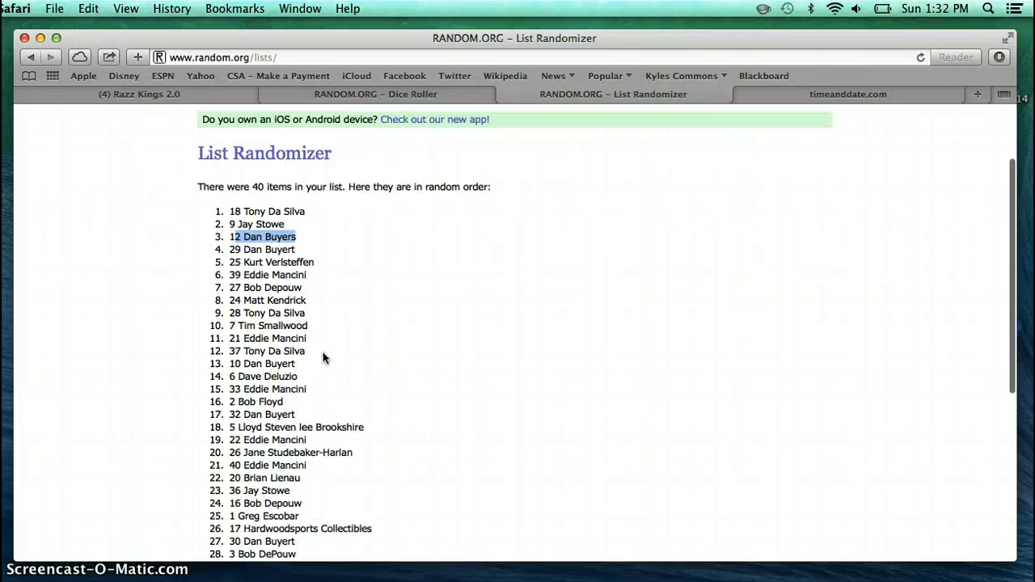
{"action": "scroll", "scroll_direction": "down", "scroll_amount": 3}
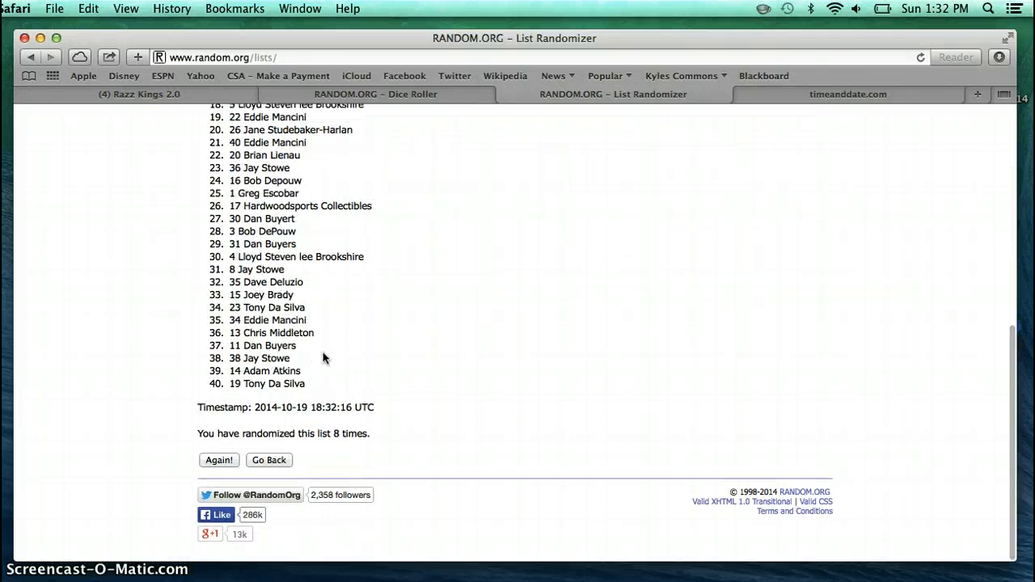
{"action": "mouse_move", "coordinate": [187, 103]}
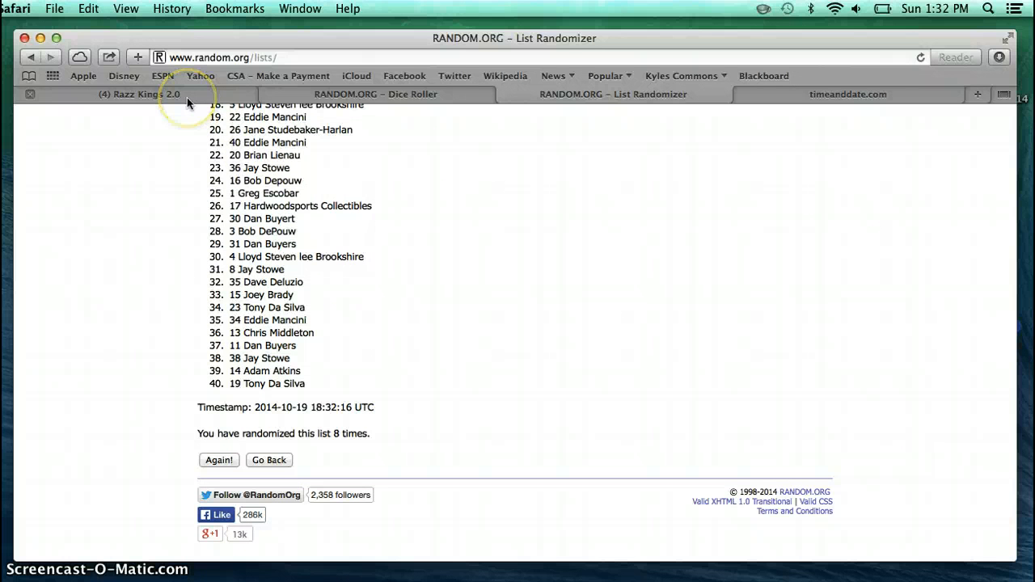
Post a 'done' comment in the Razz Kings 2.0 Facebook thread
{"action": "left_click", "coordinate": [144, 94]}
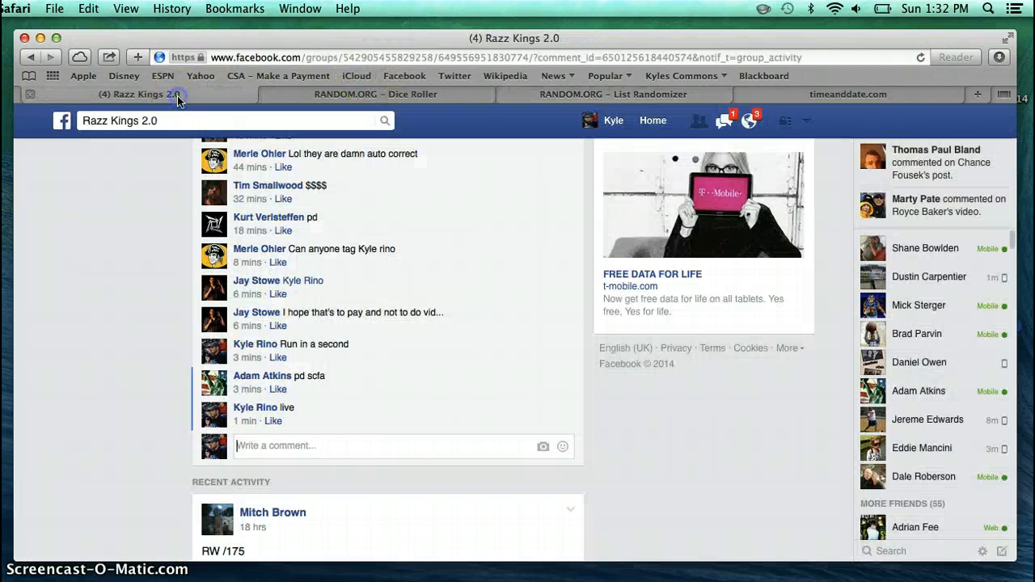
{"action": "type", "text": "do"}
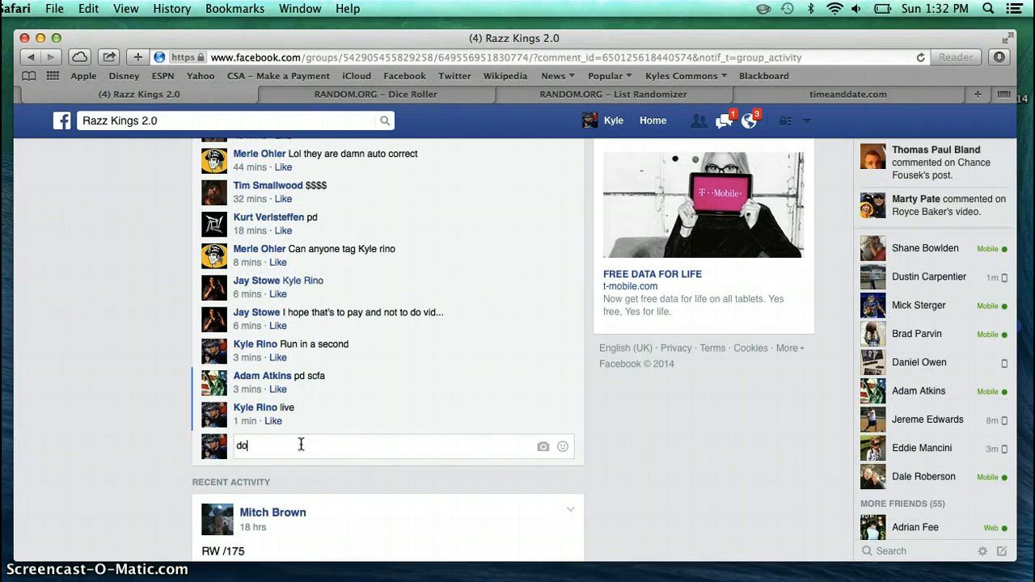
{"action": "key", "text": "Return"}
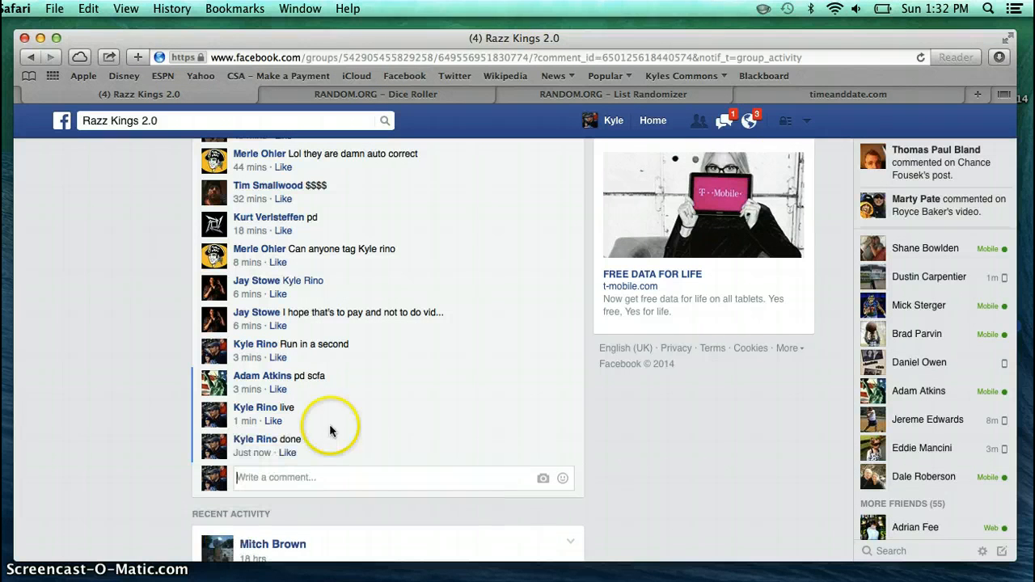